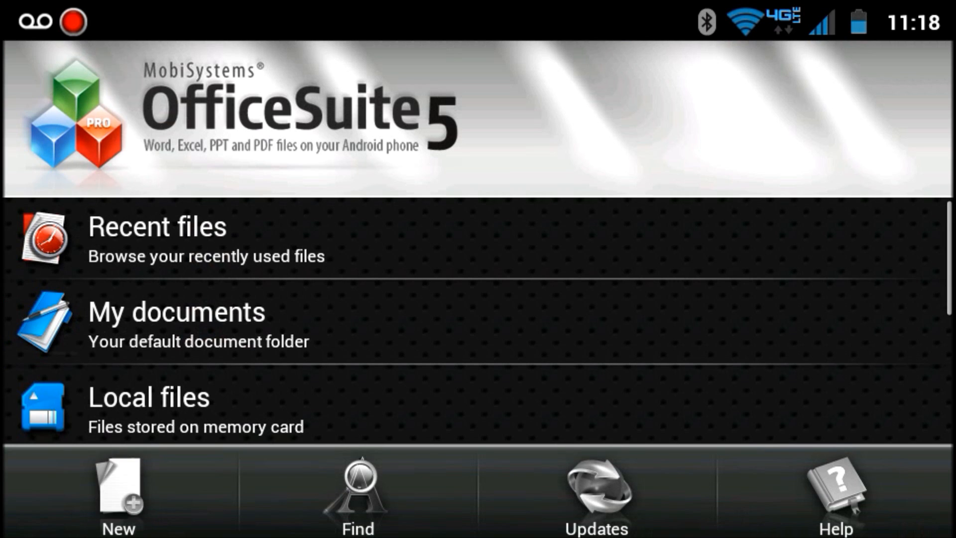
Browse the default document folder, then the documents stored in the Google account.
left_click(177, 310)
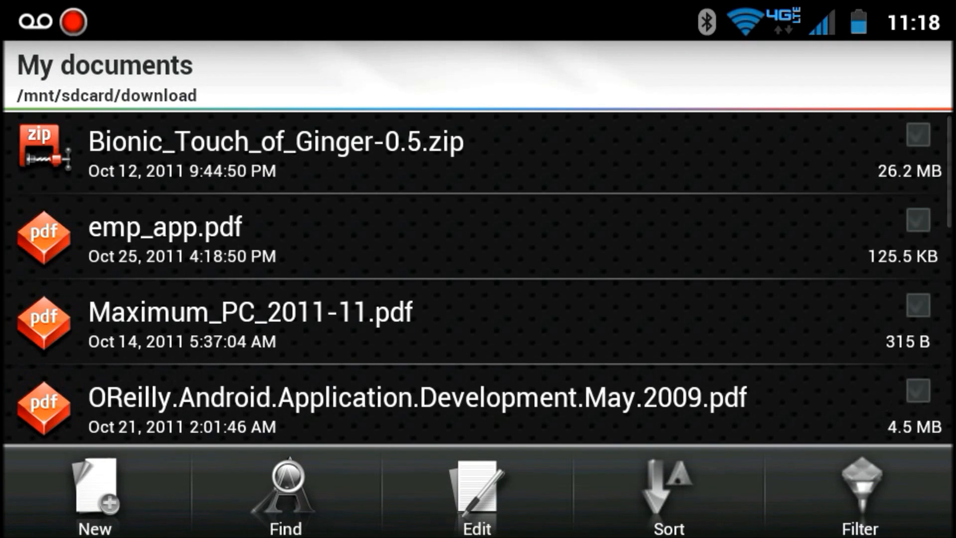
scroll("down", 3)
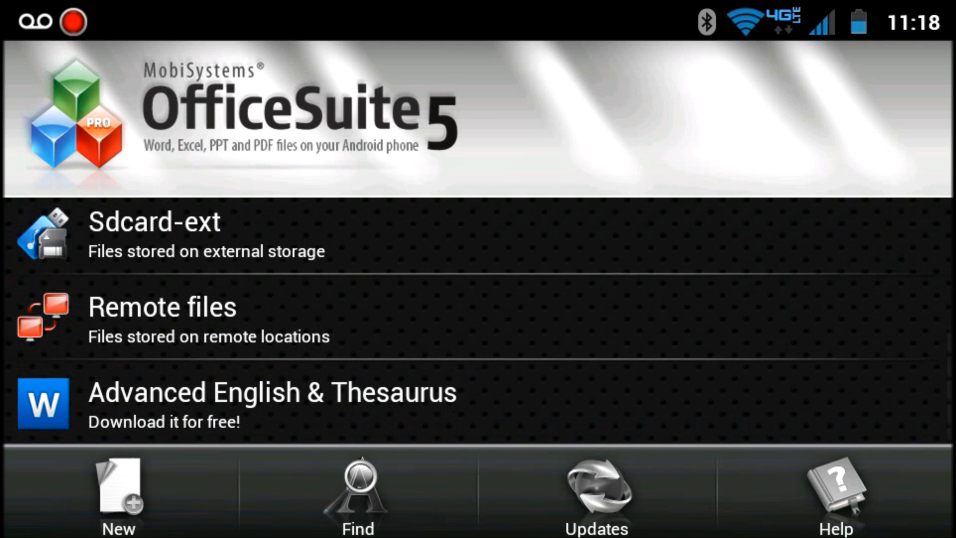
left_click(163, 307)
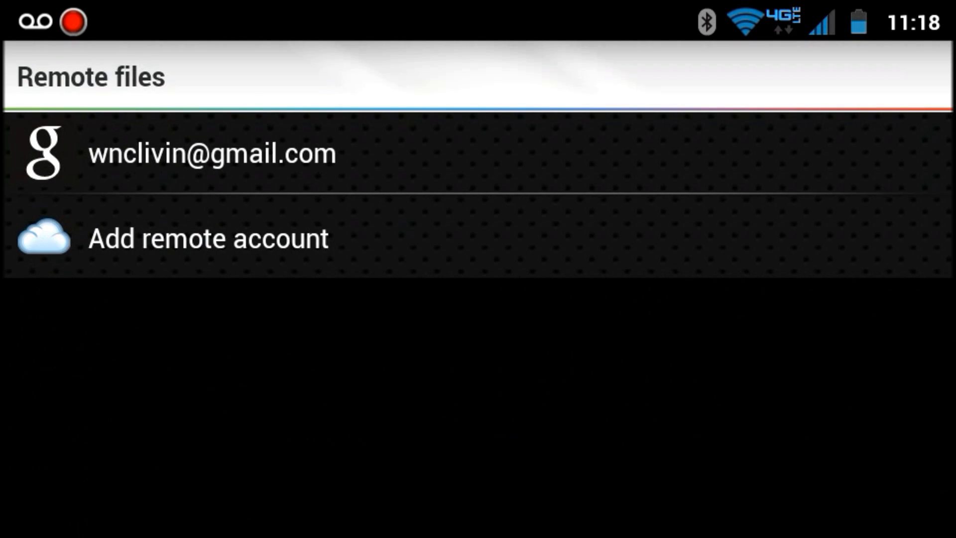
left_click(212, 153)
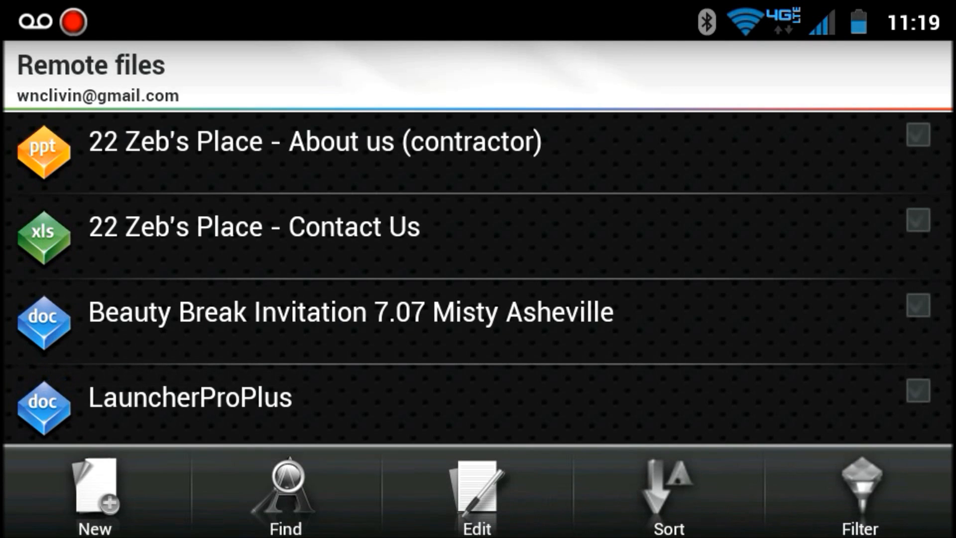
scroll("down", 3)
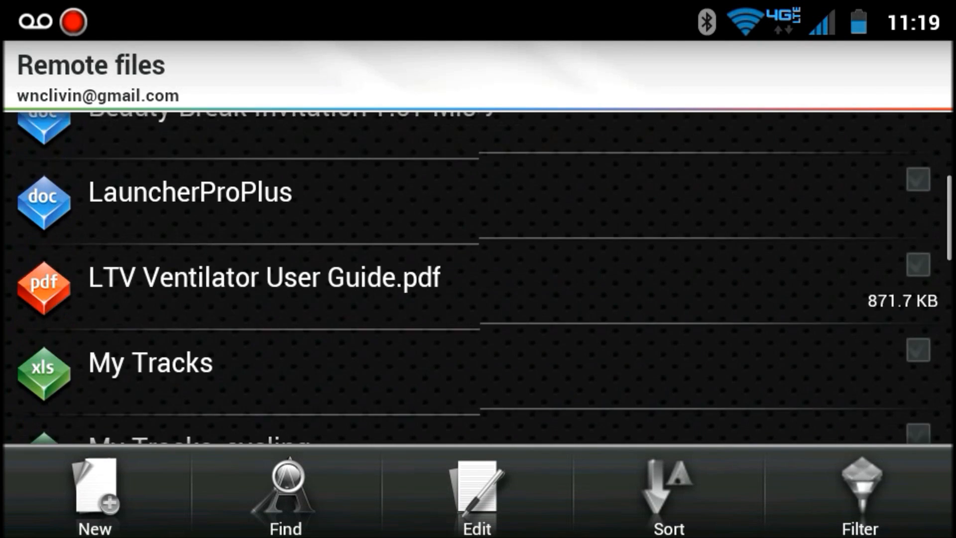
scroll("down", 3)
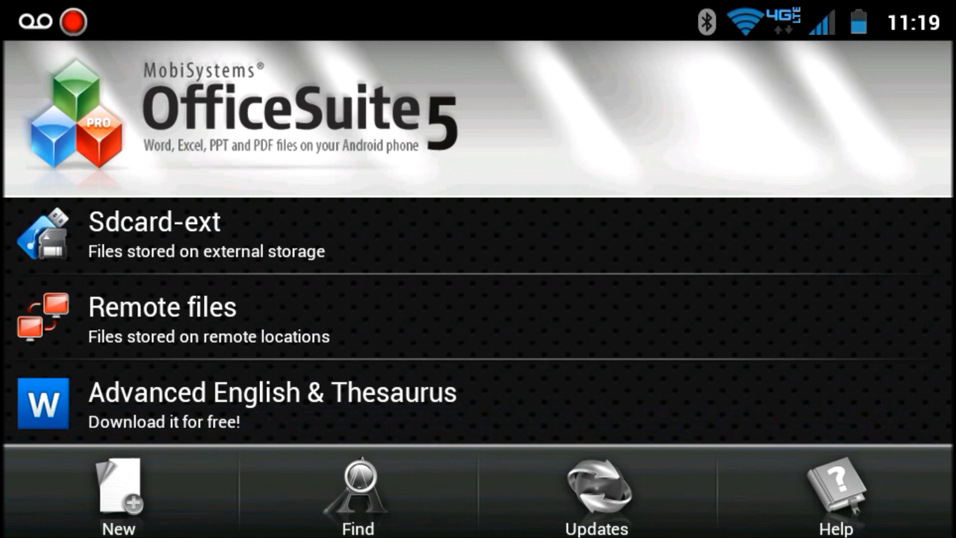
Create a blank Word document, then a blank Excel workbook, returning to the new-document choices.
left_click(117, 488)
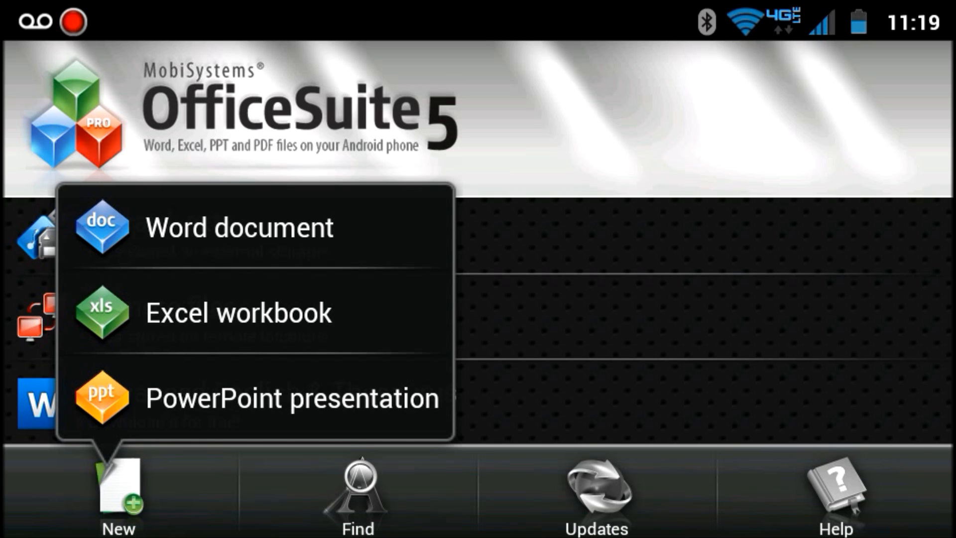
left_click(239, 227)
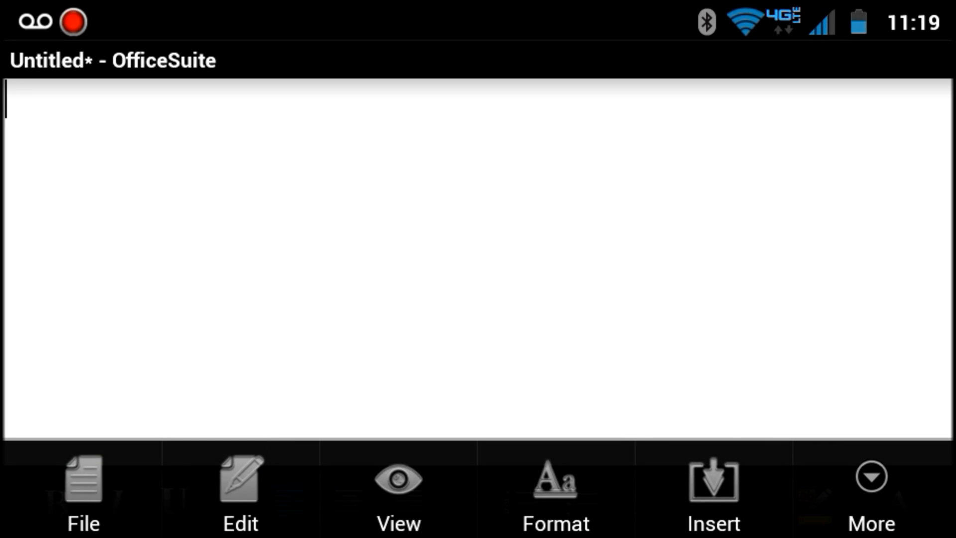
left_click(712, 491)
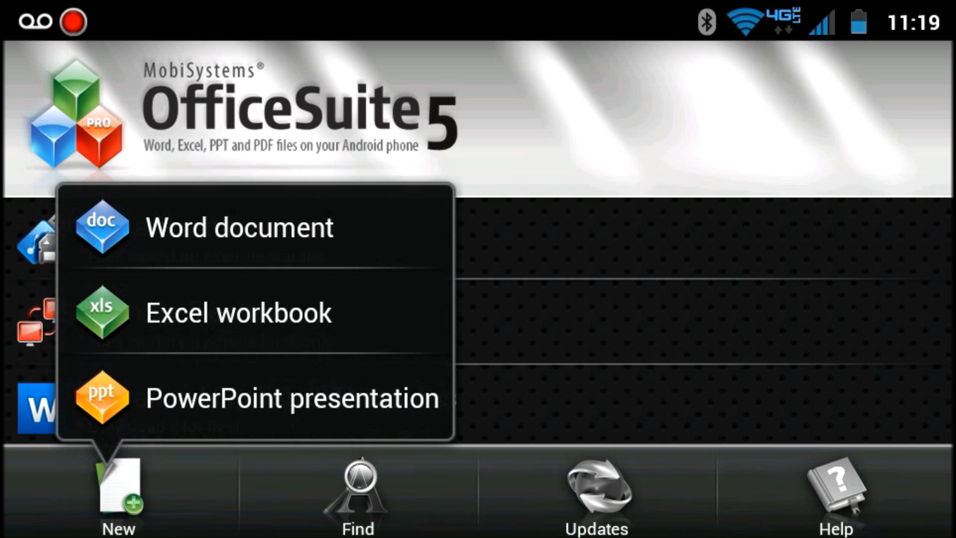
left_click(238, 312)
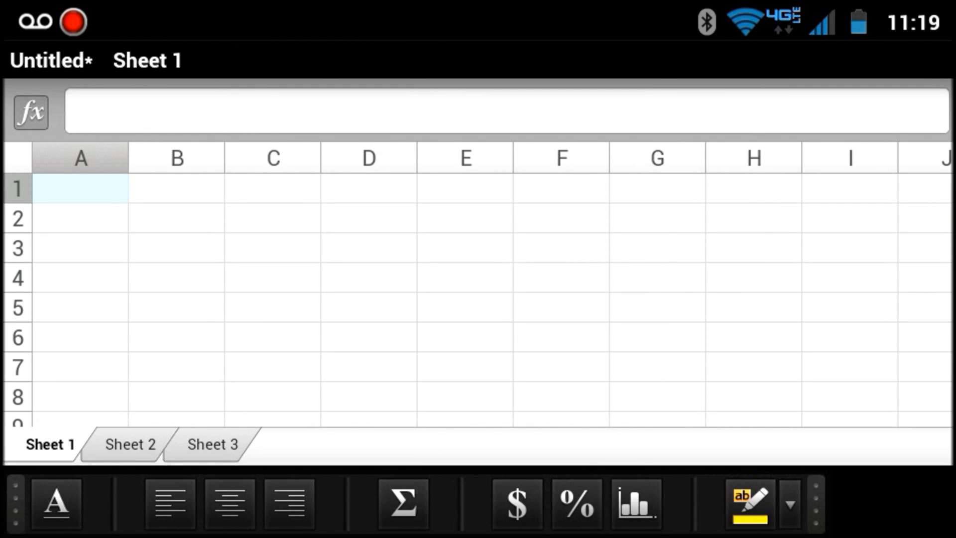
left_click(117, 494)
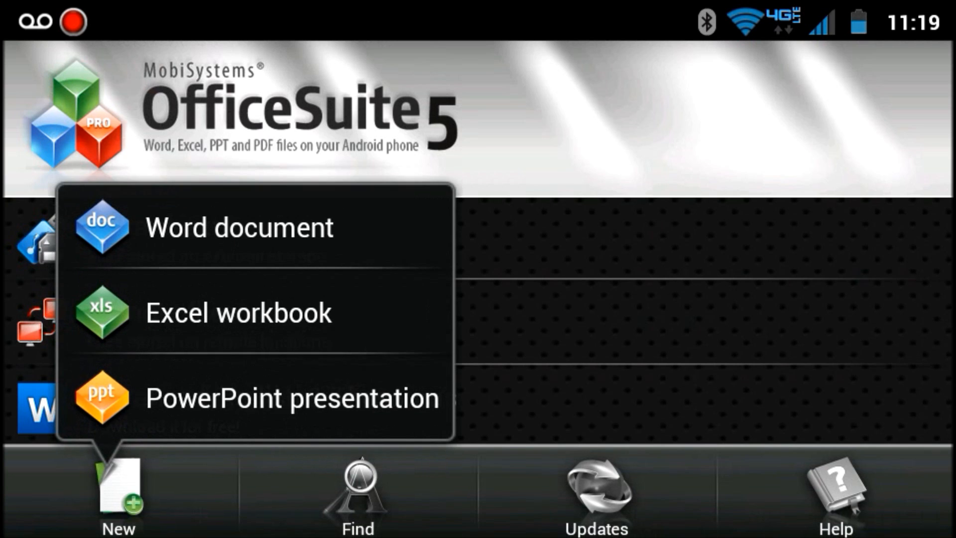
Start a PowerPoint presentation from the plain white template, close it, and open Help.
left_click(291, 398)
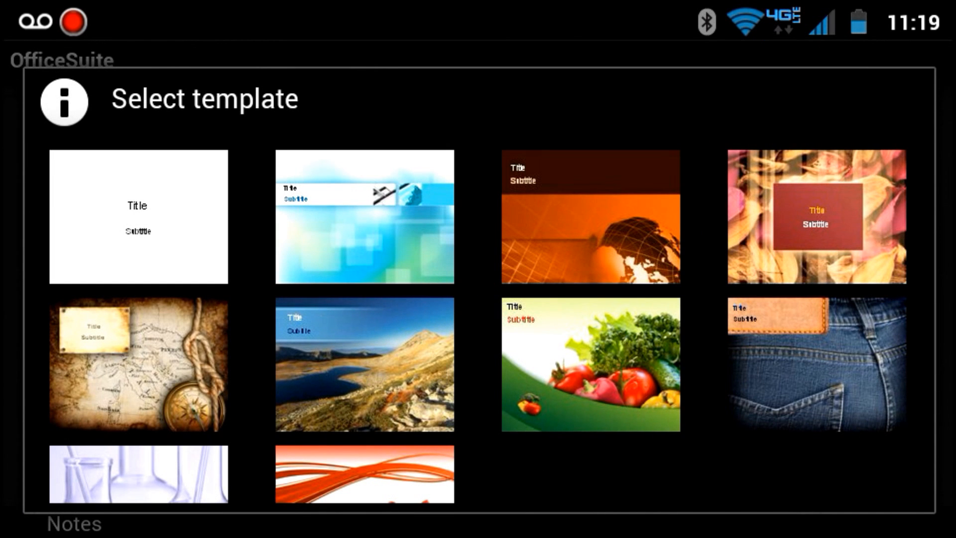
left_click(138, 217)
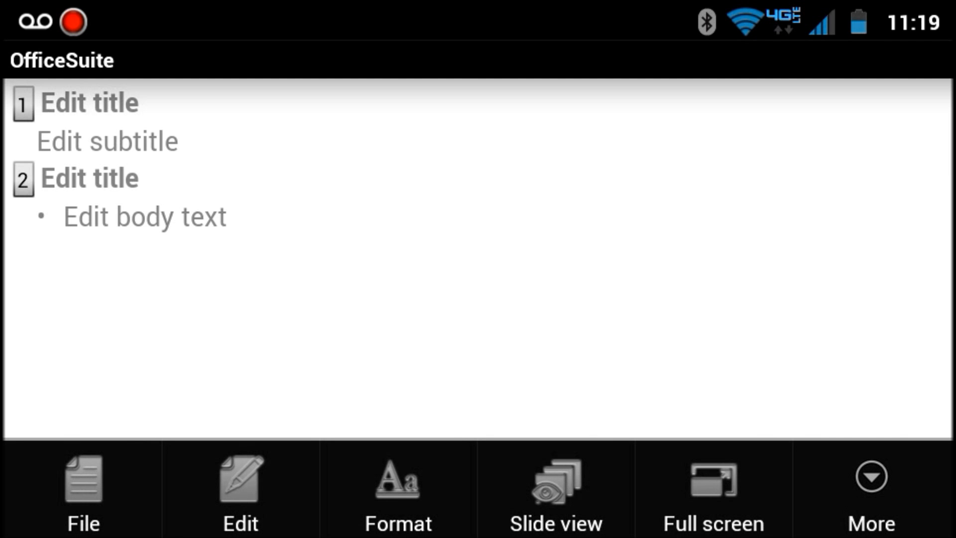
left_click(82, 488)
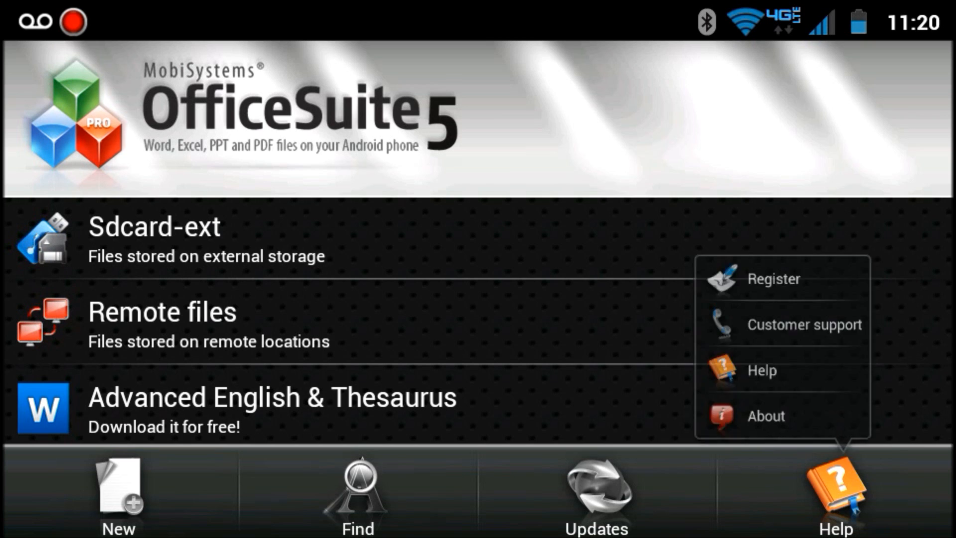
left_click(835, 494)
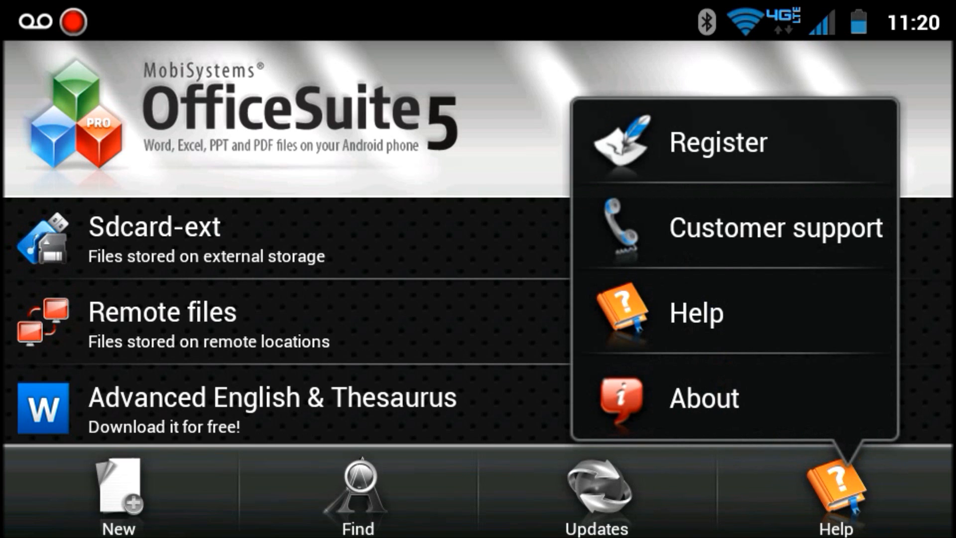